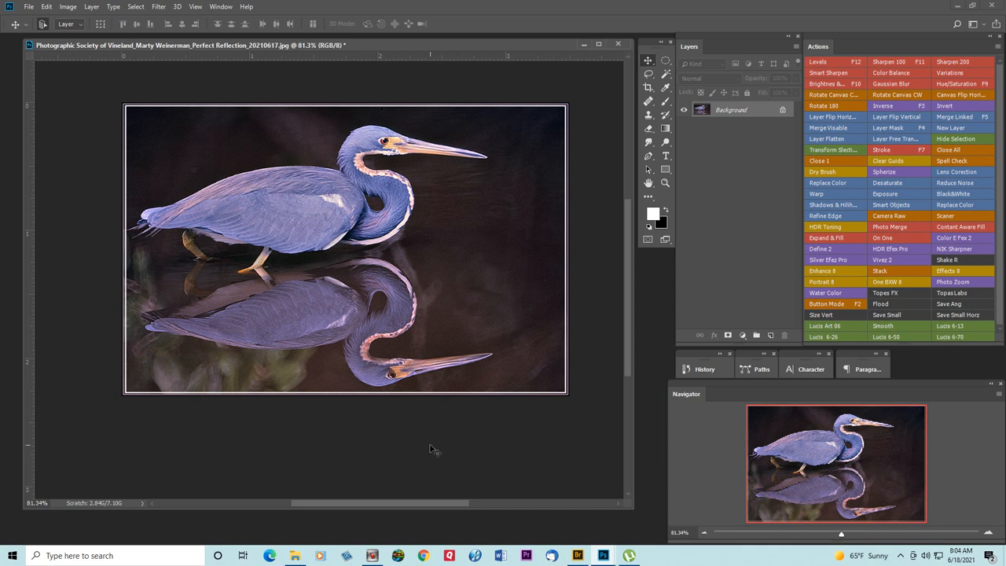
{"action": "mouse_move", "coordinate": [222, 451]}
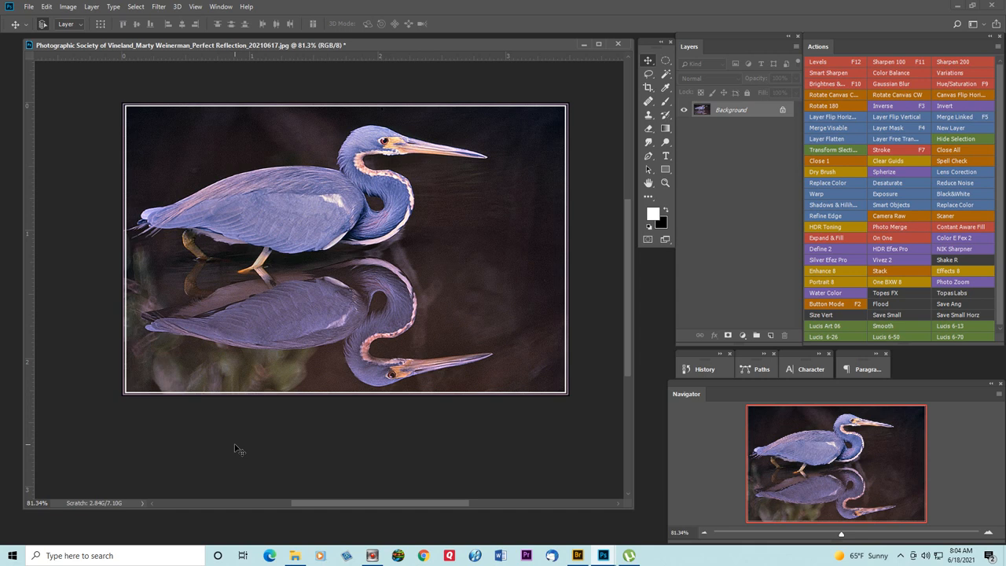
{"action": "mouse_move", "coordinate": [495, 453]}
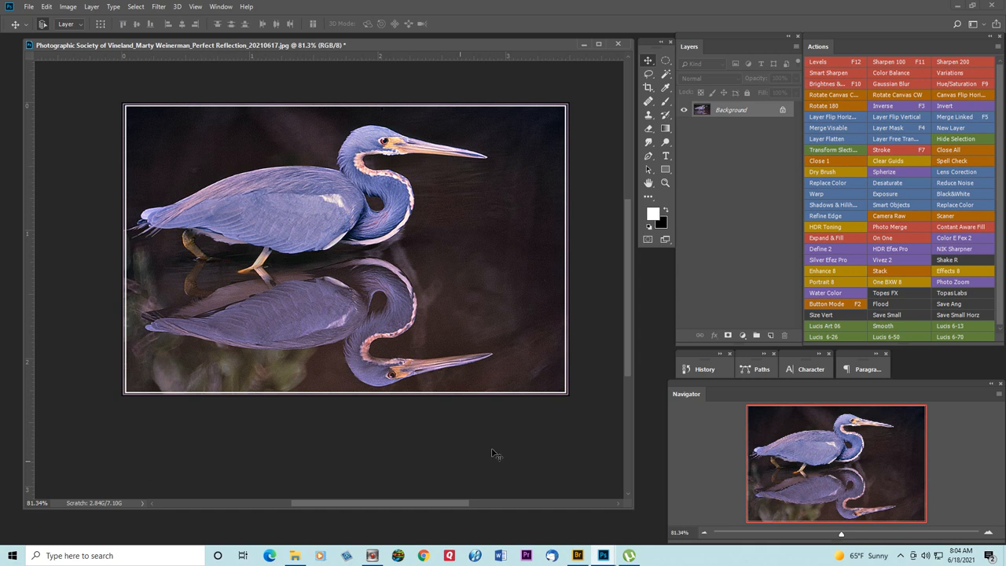
Convert the heron photo's locked Background layer into the editable Layer 0
{"action": "double_click", "coordinate": [731, 109]}
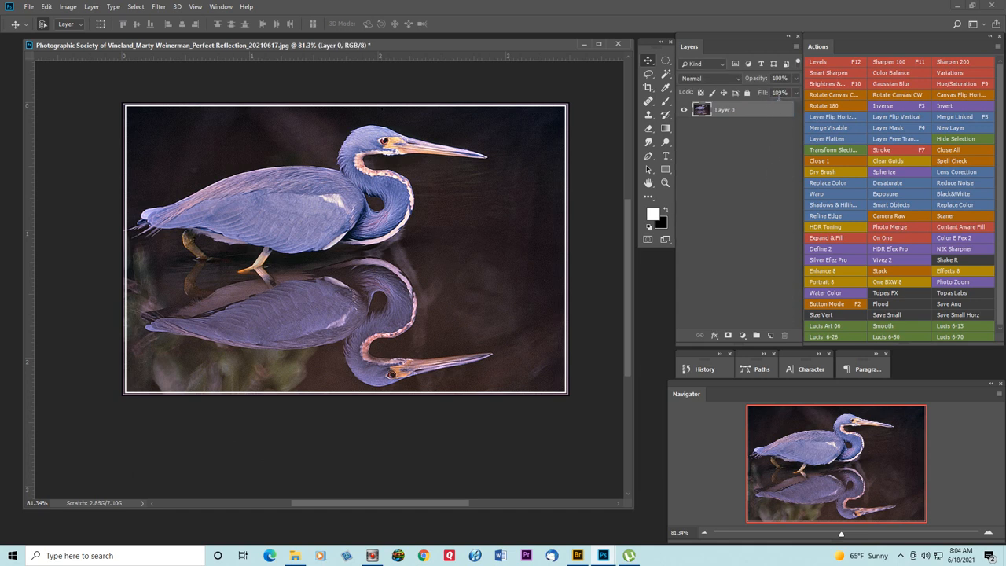
{"action": "mouse_move", "coordinate": [737, 338]}
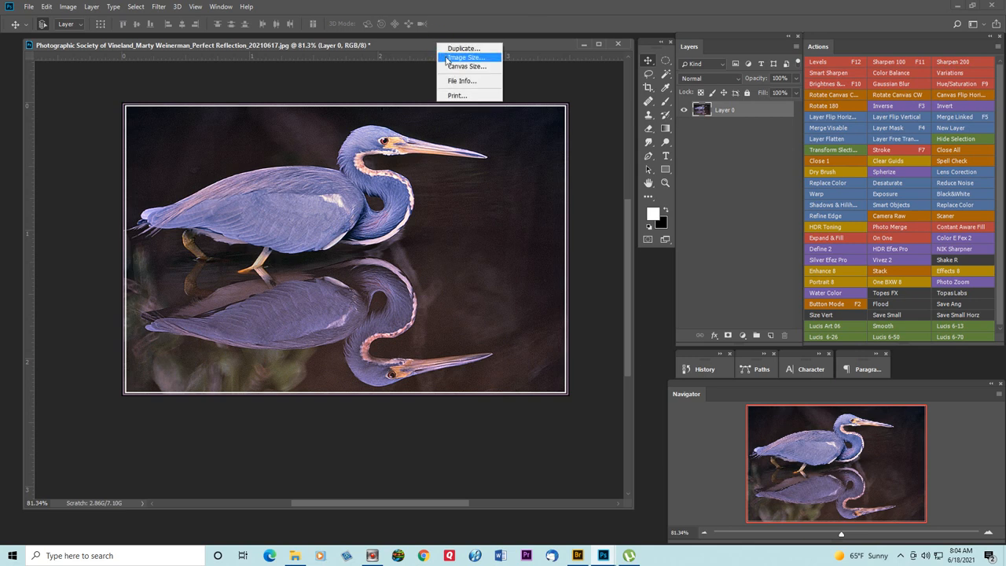
In Image Size, set the height to 8 inches with resampling off
{"action": "left_click", "coordinate": [466, 57]}
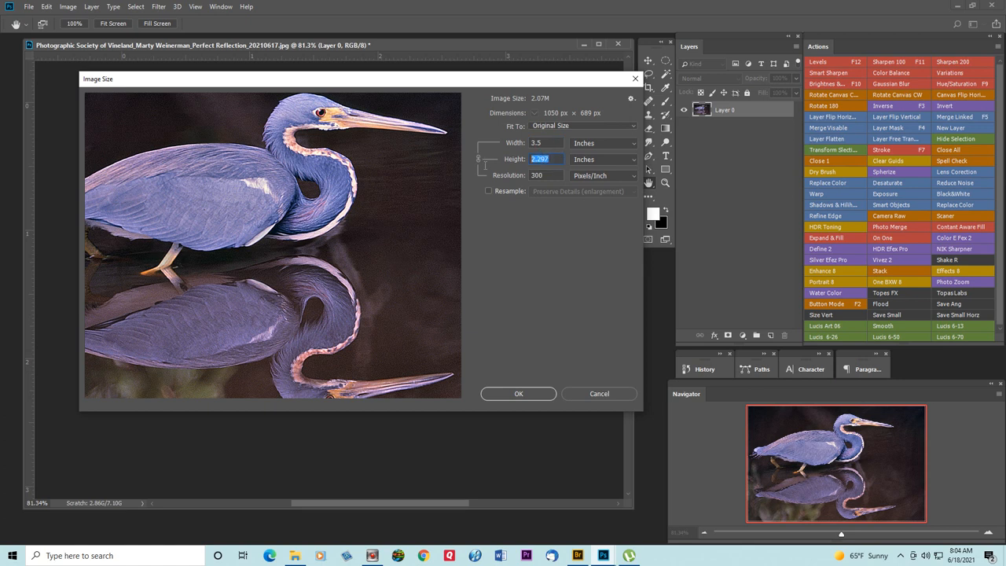
{"action": "mouse_move", "coordinate": [593, 283]}
{"action": "type", "text": "10"}
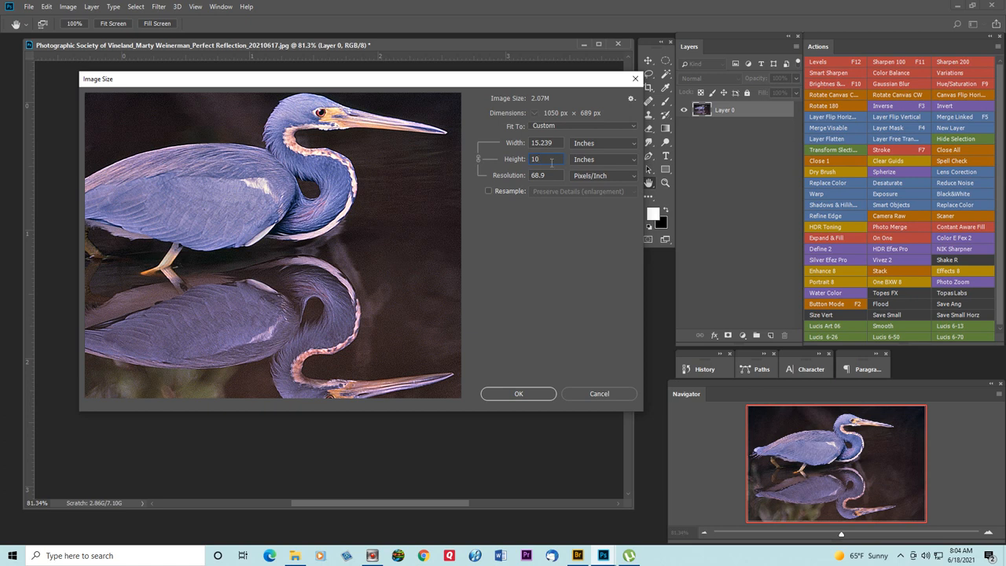
{"action": "type", "text": "8"}
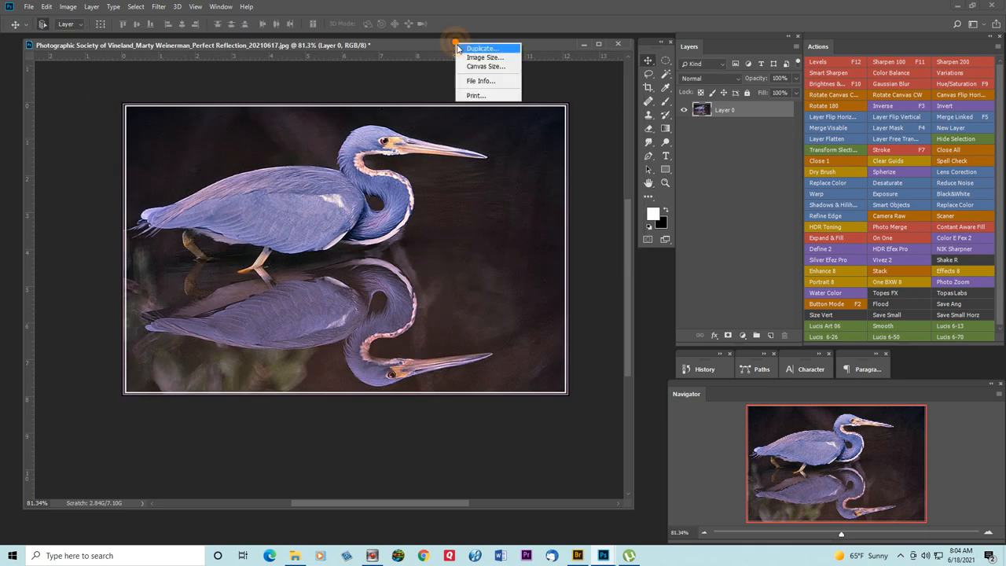
Set the canvas size to 14.192 inches wide by 10 inches tall
{"action": "left_click", "coordinate": [486, 66]}
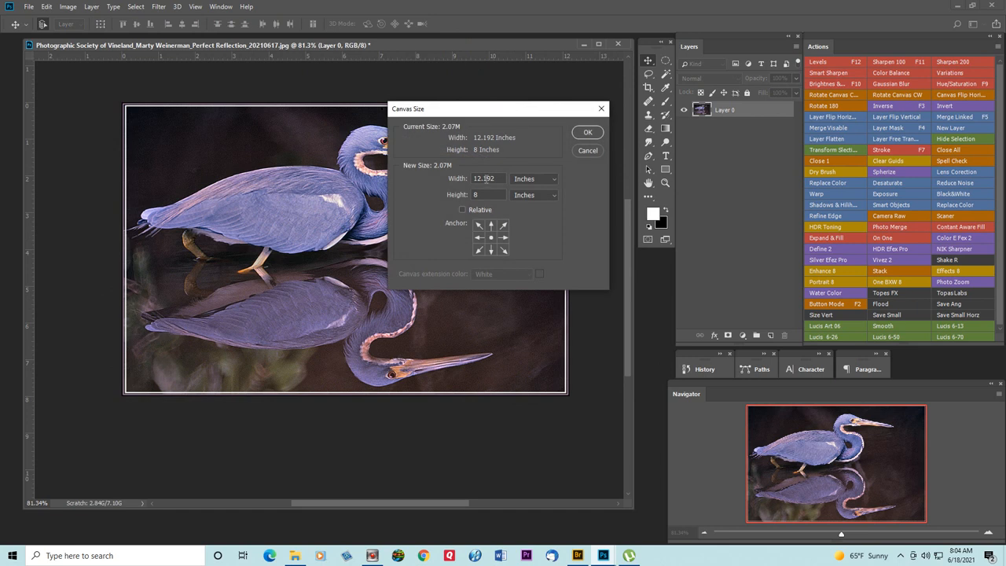
{"action": "left_click", "coordinate": [487, 194]}
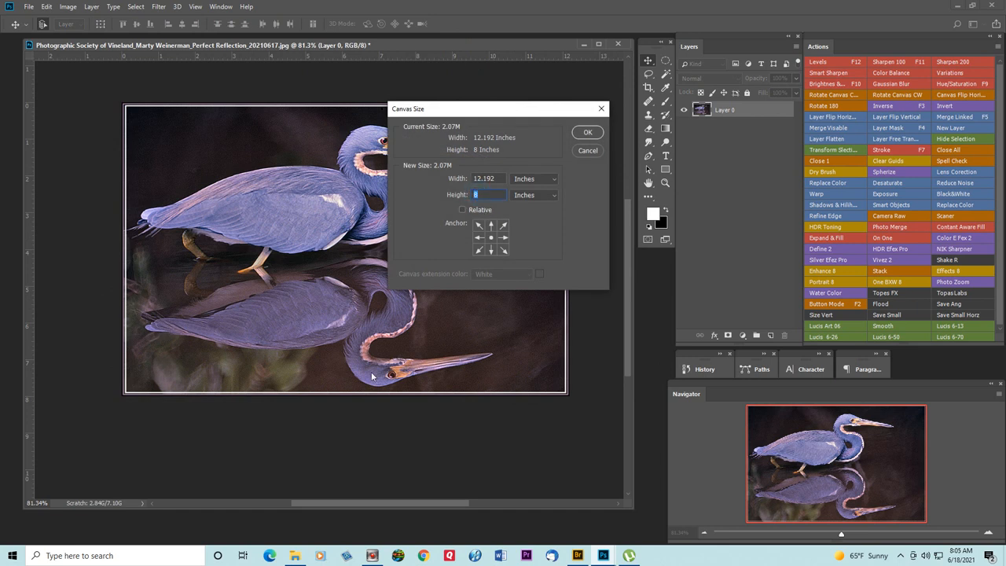
{"action": "type", "text": "10"}
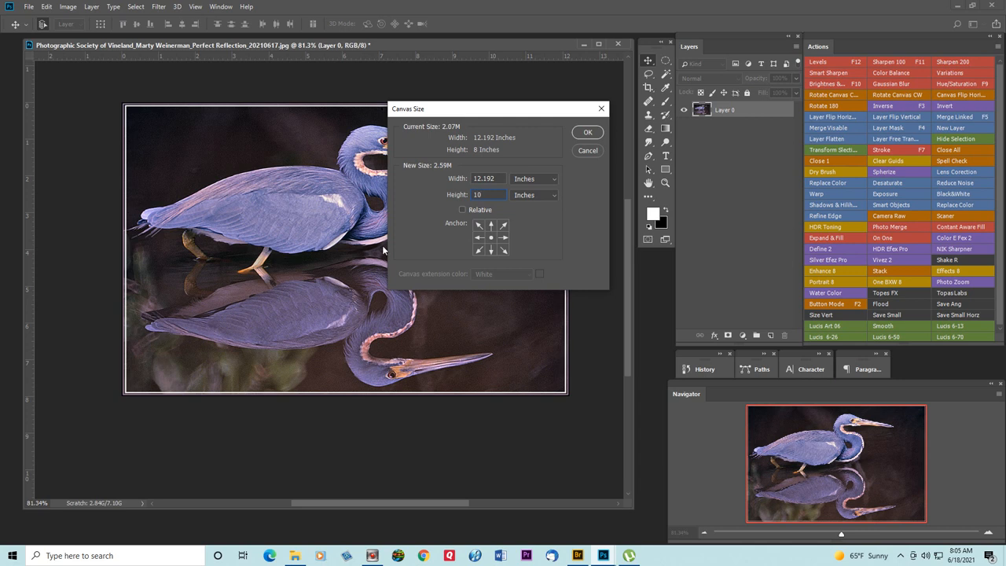
{"action": "left_click", "coordinate": [489, 179]}
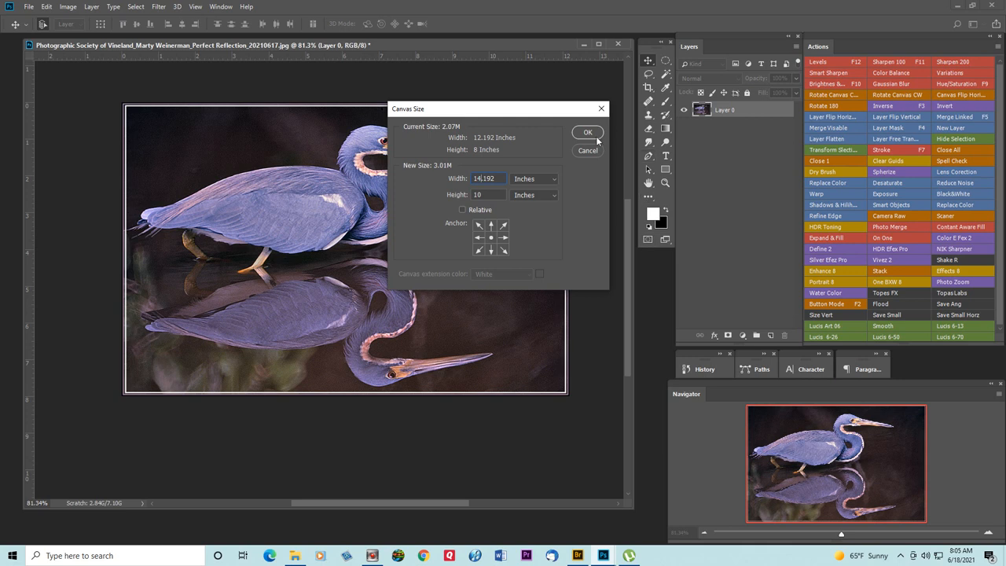
{"action": "left_click", "coordinate": [588, 131]}
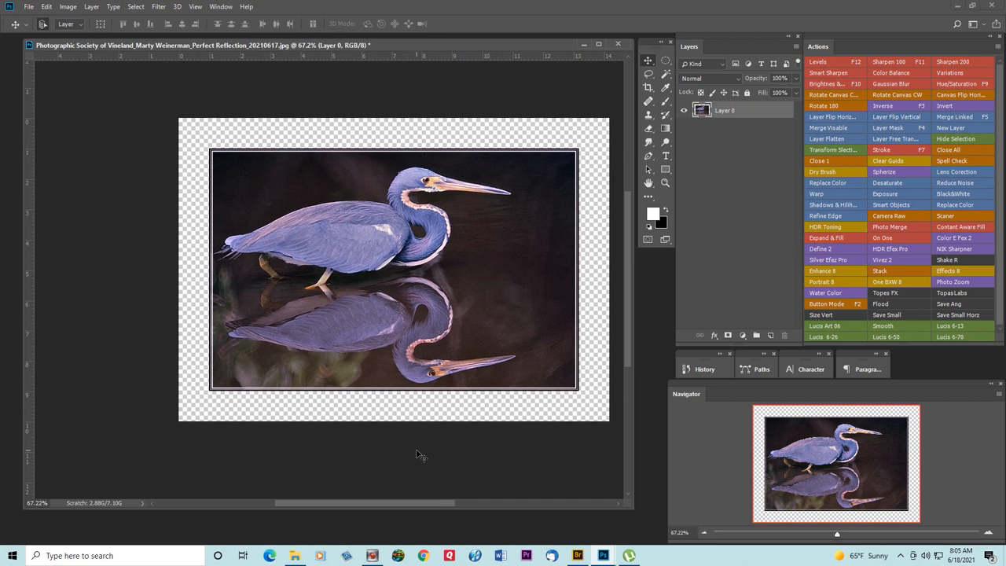
{"action": "mouse_move", "coordinate": [646, 205]}
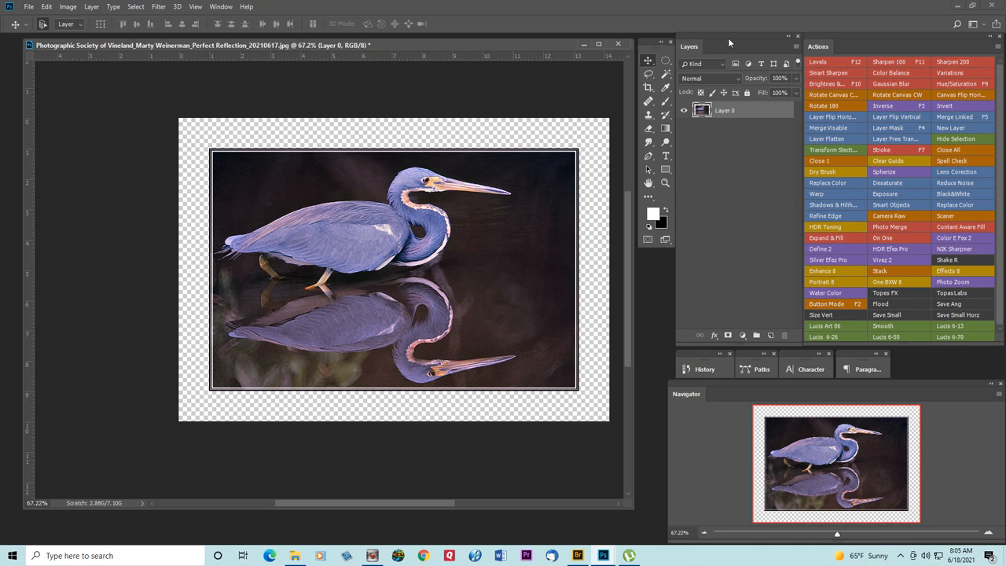
Crop the transparent margin down to a narrower strip around the photo
{"action": "left_click", "coordinate": [649, 87]}
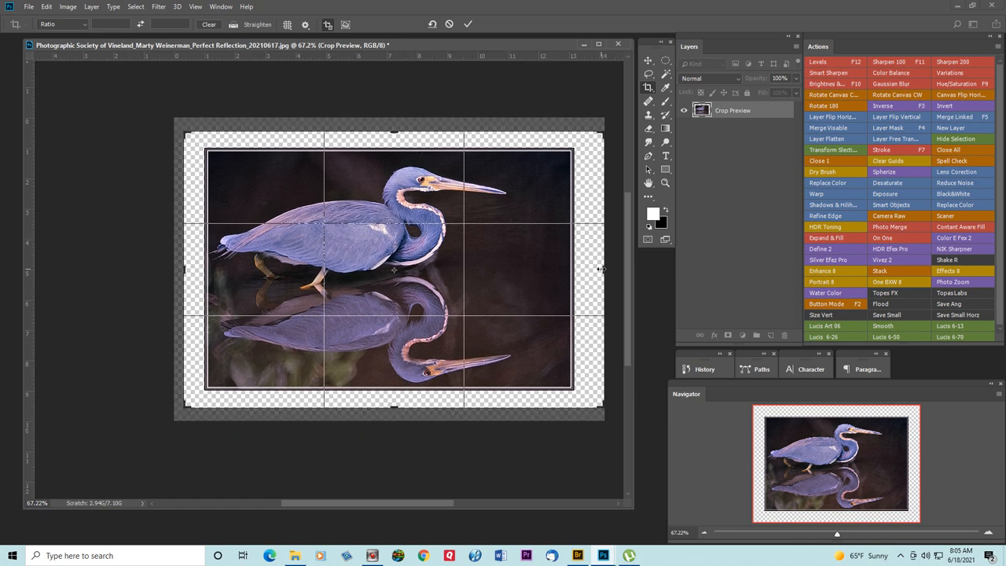
{"action": "left_click_drag", "start_coordinate": [604, 270], "coordinate": [588, 270]}
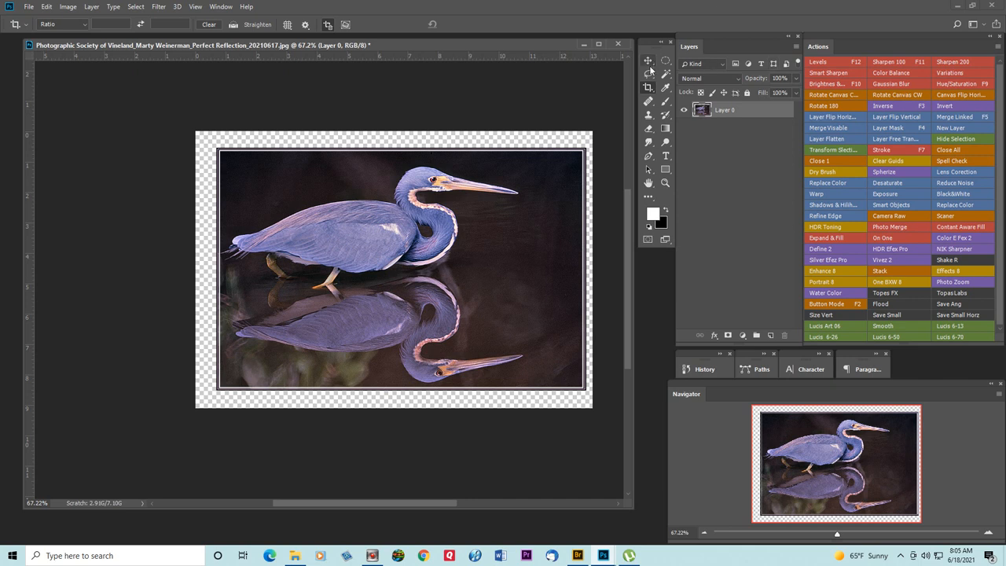
{"action": "mouse_move", "coordinate": [648, 88]}
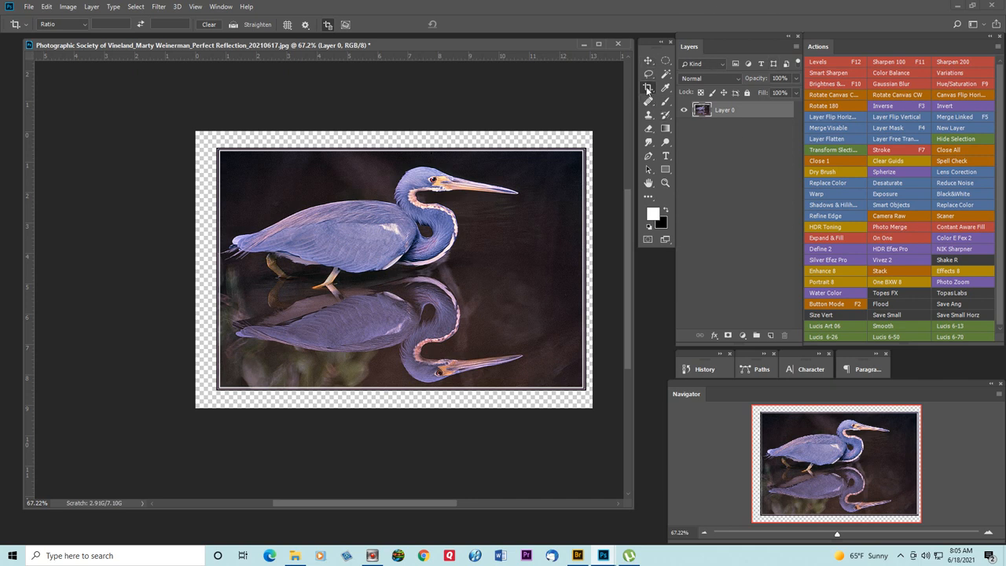
Place a vertical guide at the photo's edge and marquee-select inside the old border
{"action": "left_click", "coordinate": [649, 60]}
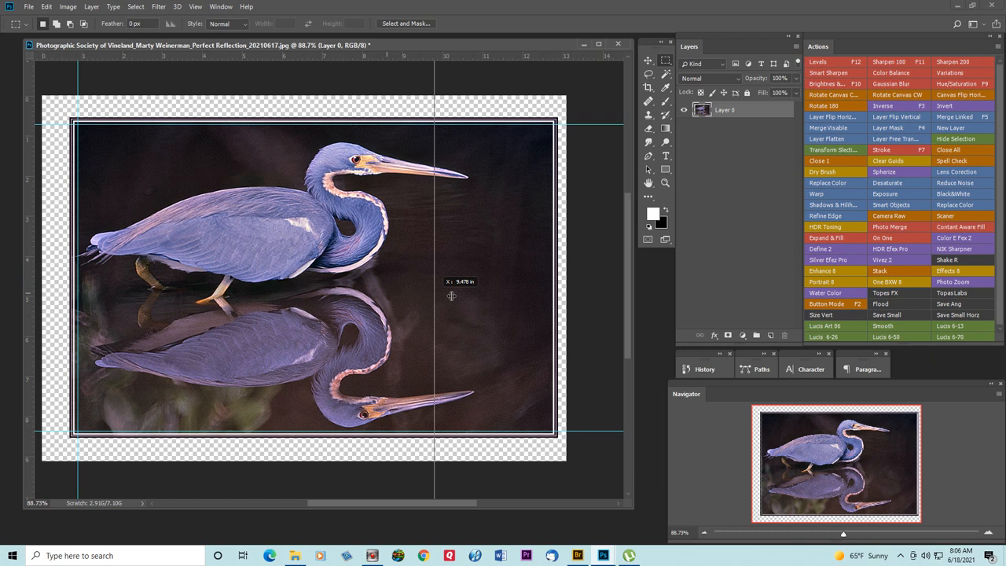
{"action": "left_click_drag", "start_coordinate": [436, 295], "coordinate": [549, 295]}
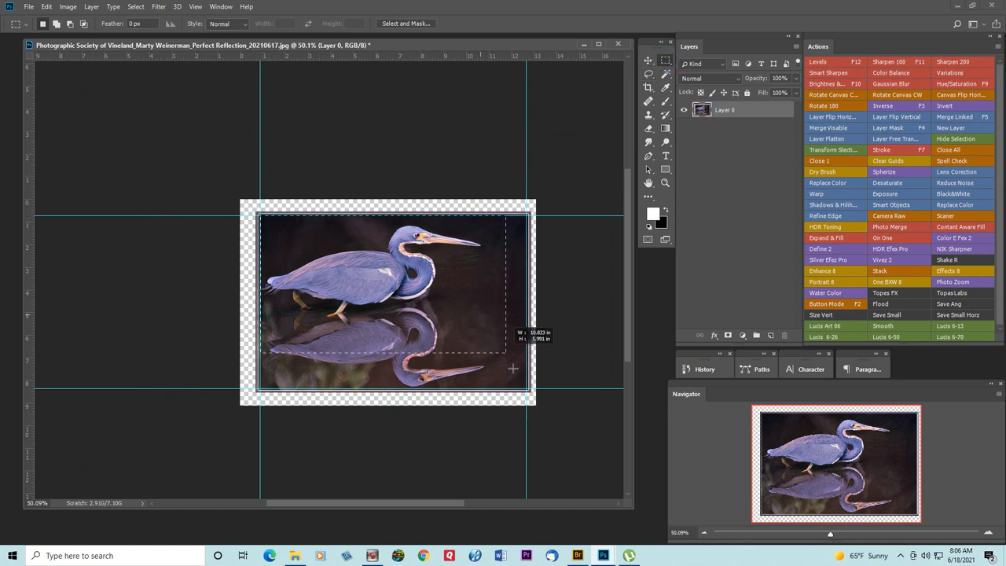
{"action": "left_click_drag", "start_coordinate": [511, 368], "coordinate": [529, 391]}
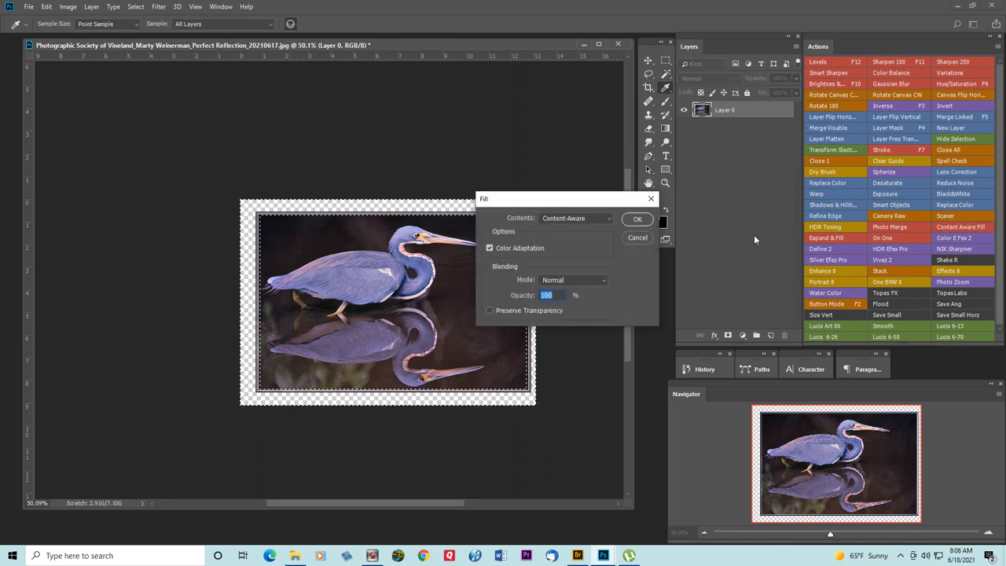
Fill the border and margin with Content-Aware fill to extend the dark water
{"action": "left_click", "coordinate": [638, 219]}
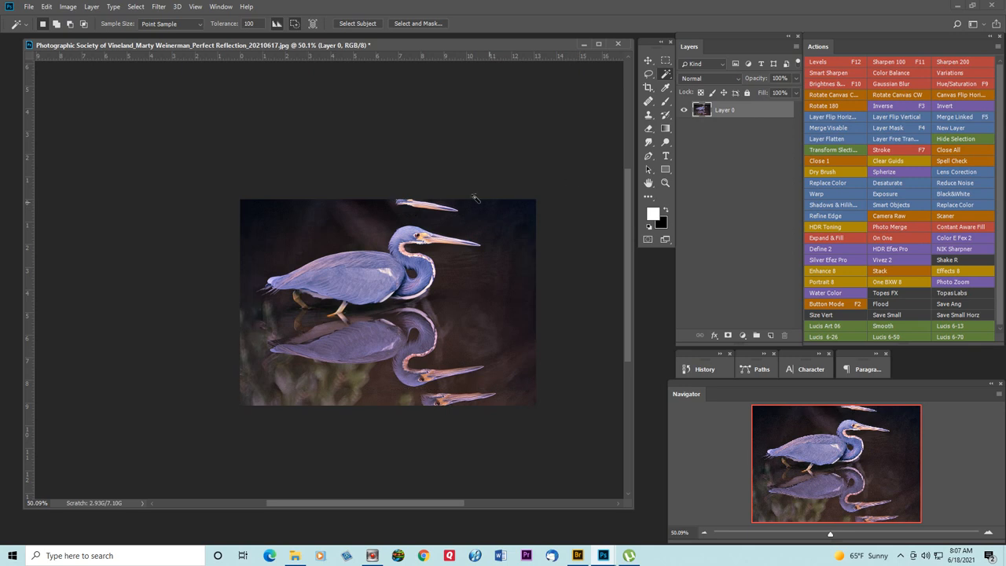
{"action": "mouse_move", "coordinate": [506, 390]}
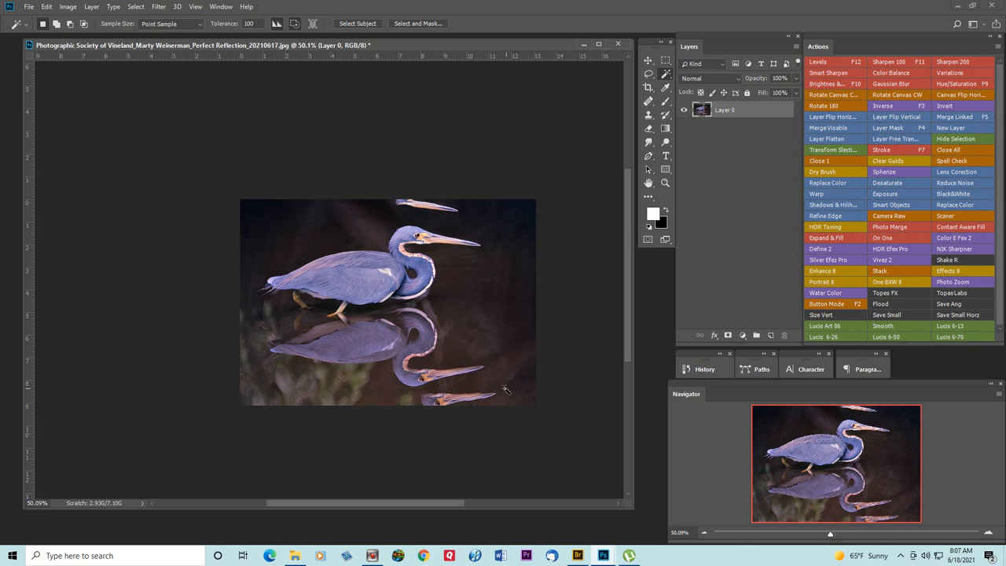
{"action": "mouse_move", "coordinate": [279, 209]}
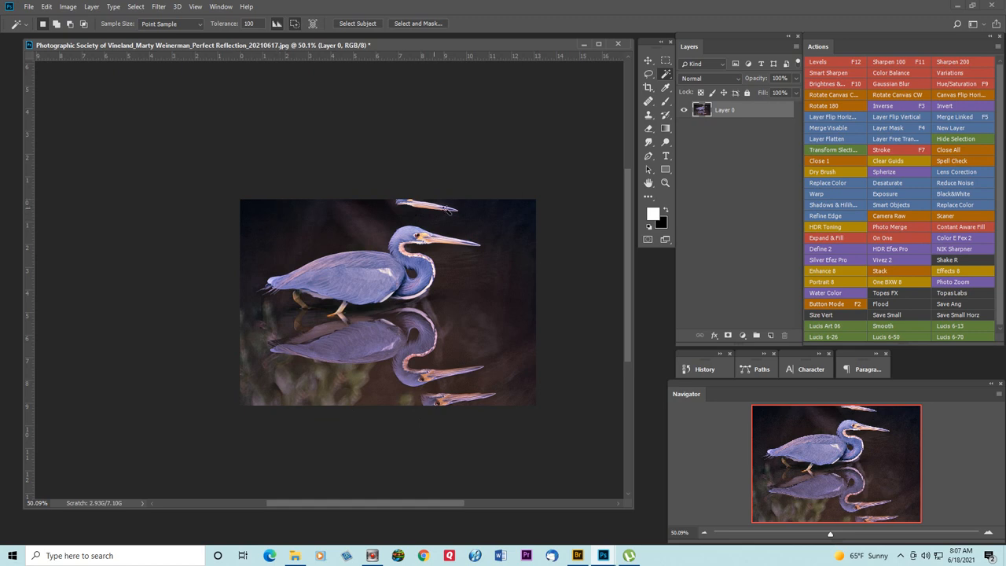
{"action": "mouse_move", "coordinate": [616, 231]}
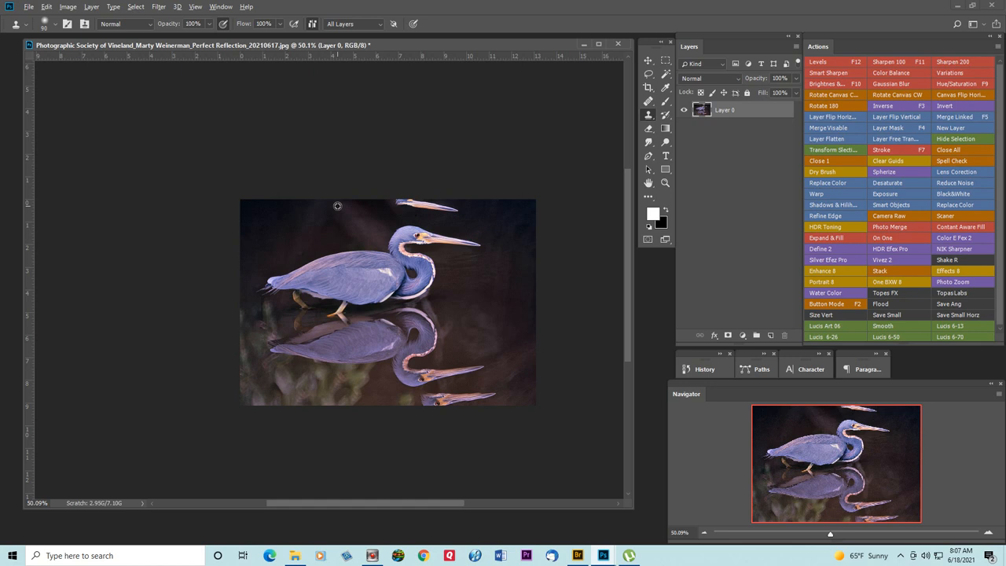
{"action": "mouse_move", "coordinate": [469, 216]}
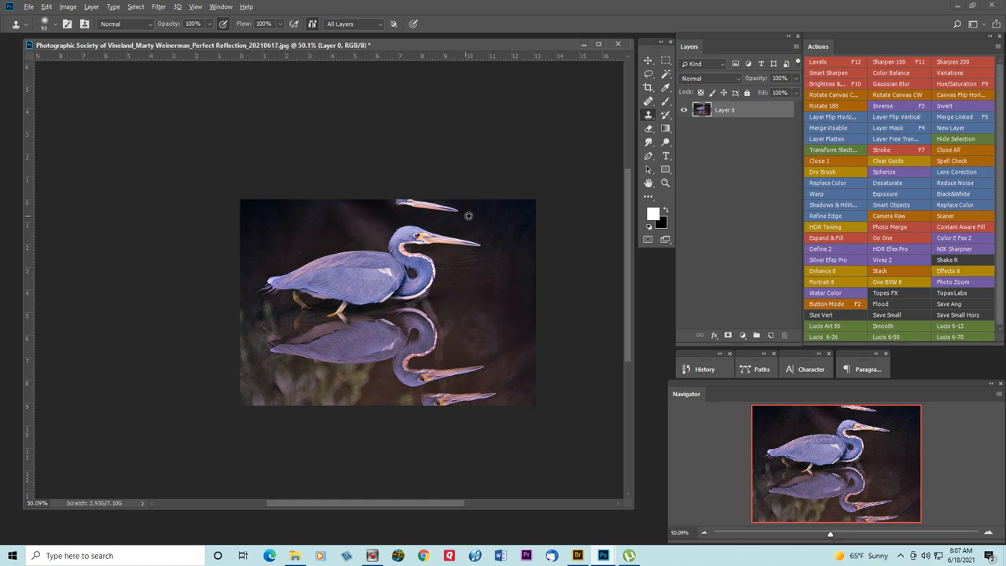
{"action": "mouse_move", "coordinate": [455, 214]}
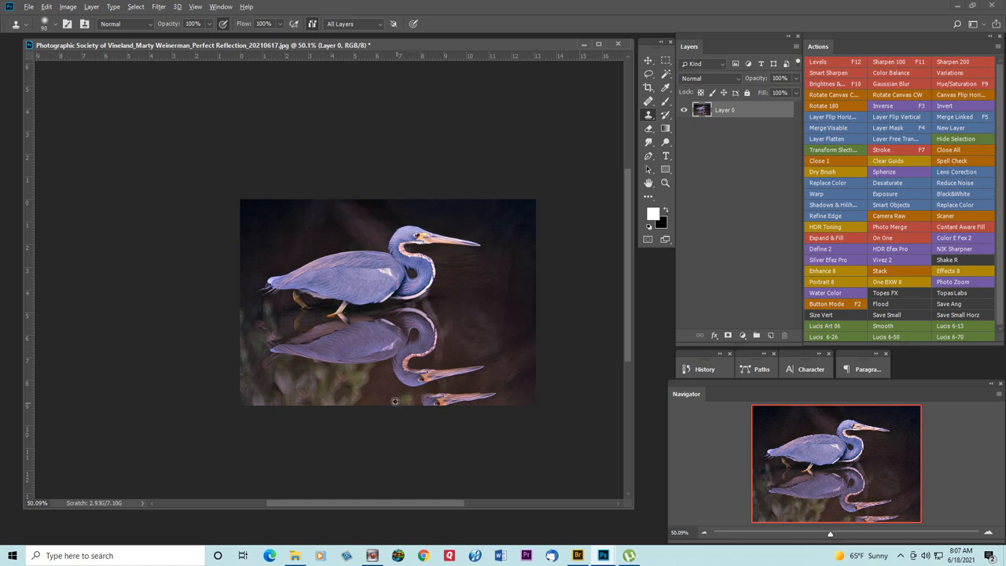
{"action": "mouse_move", "coordinate": [518, 385]}
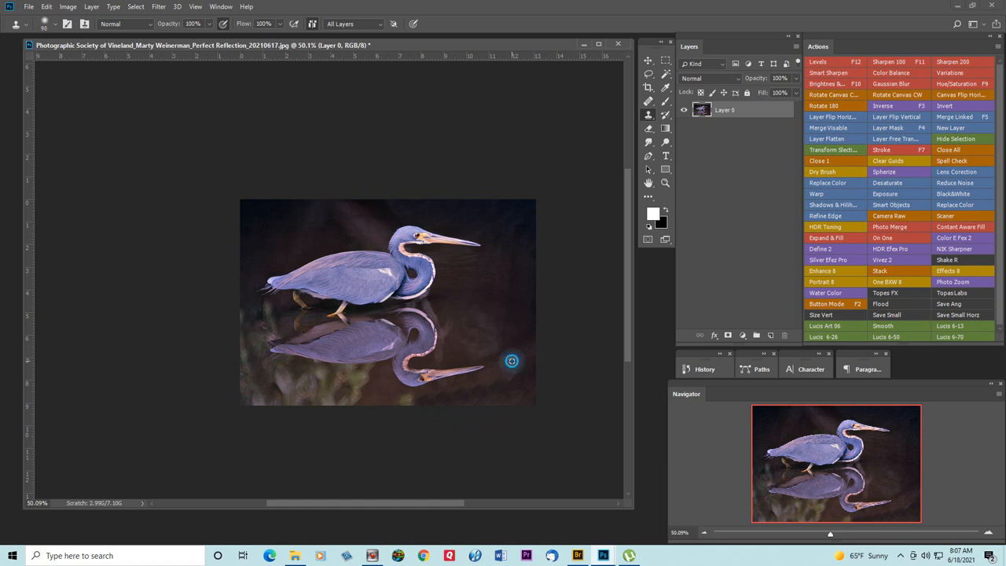
{"action": "mouse_move", "coordinate": [507, 387]}
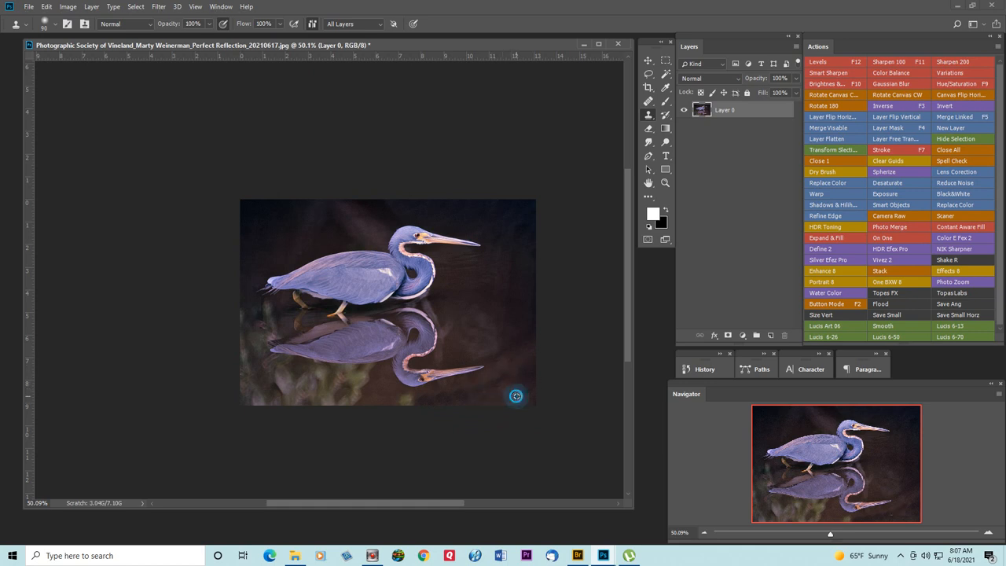
{"action": "mouse_move", "coordinate": [507, 391]}
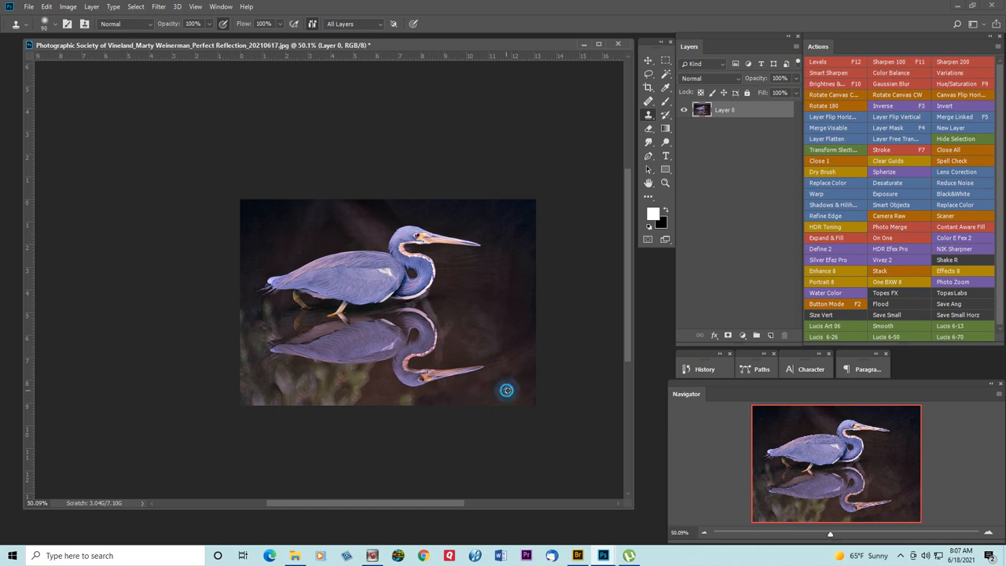